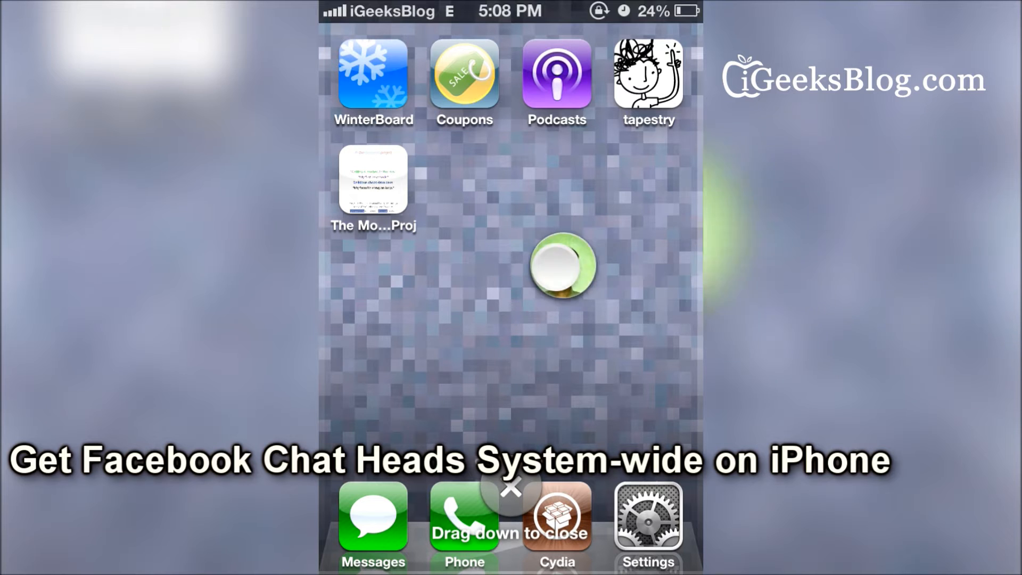
- Dock the Message Box chat head at the left edge of the home screen
left_click(560, 269)
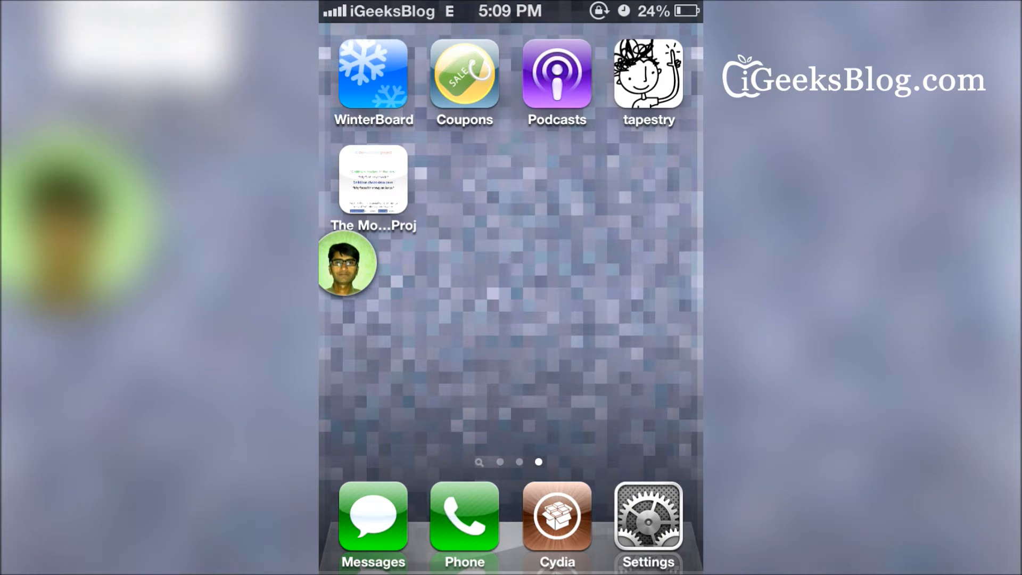
- View the installed Message Box 1.0-5 package details in Cydia
left_click(558, 523)
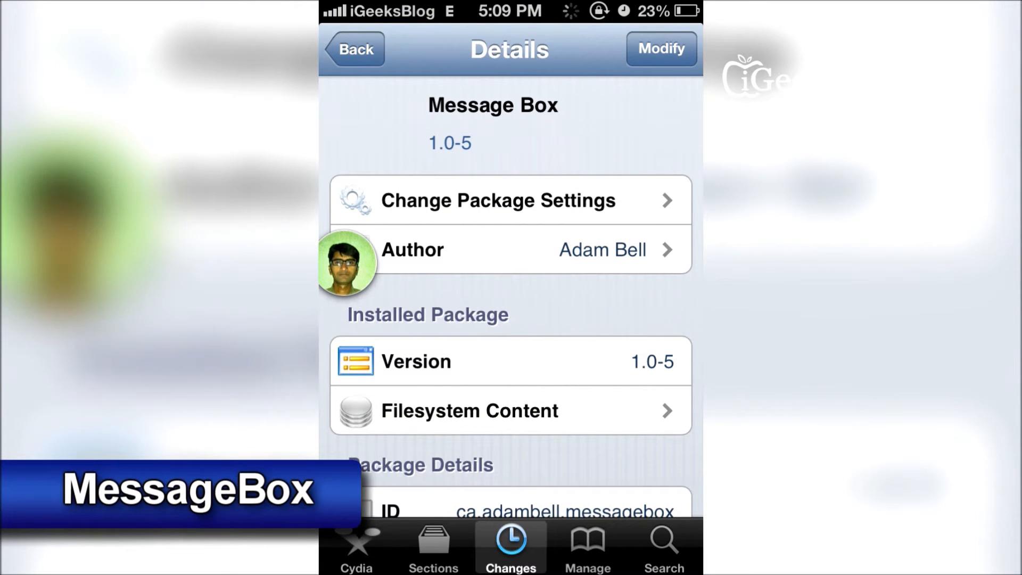
scroll("down", 3)
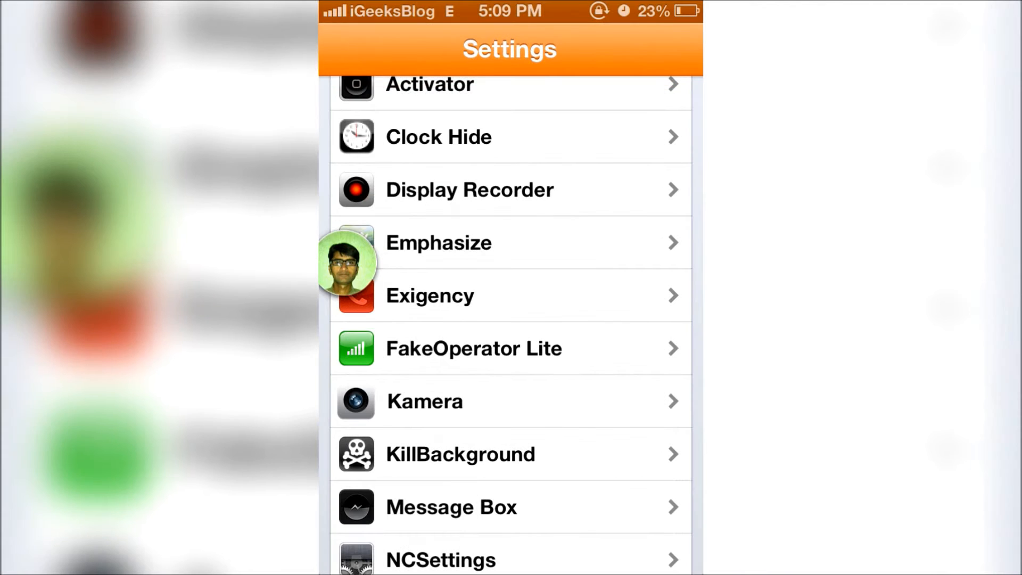
- In Message Box settings, re-enable Push Notifications and lengthen the Refresh Interval slider
left_click(452, 506)
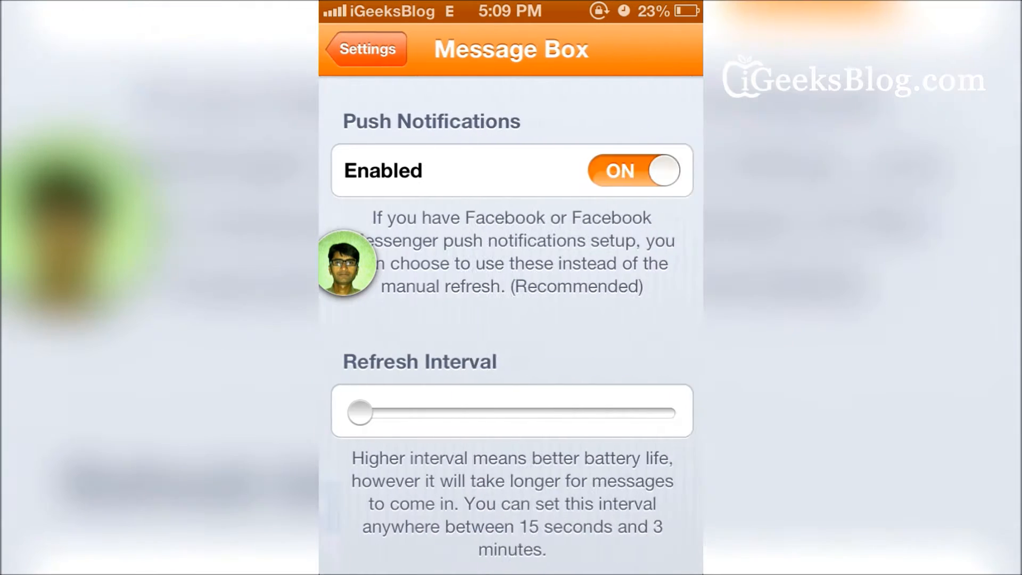
left_click(633, 170)
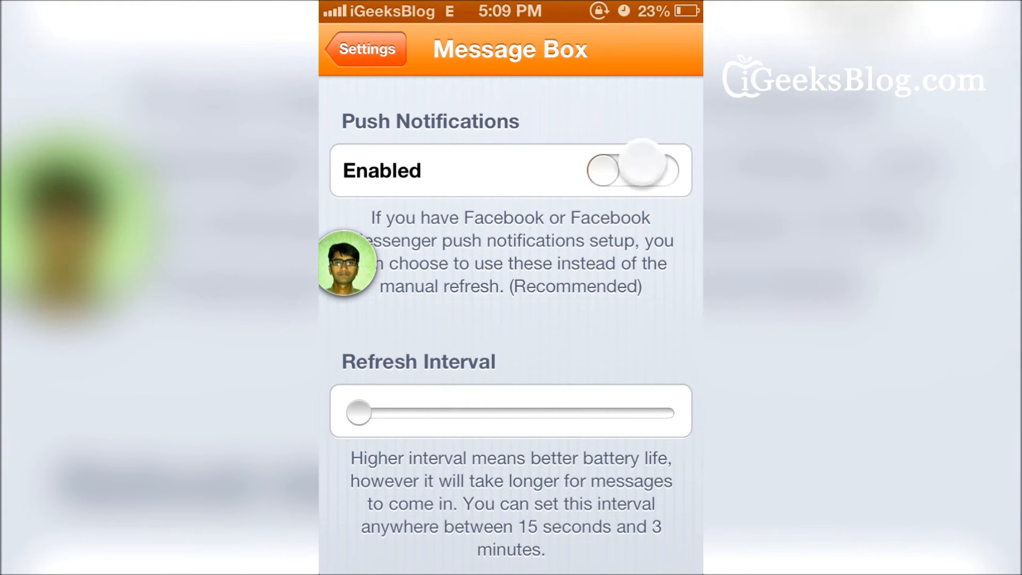
left_click(634, 170)
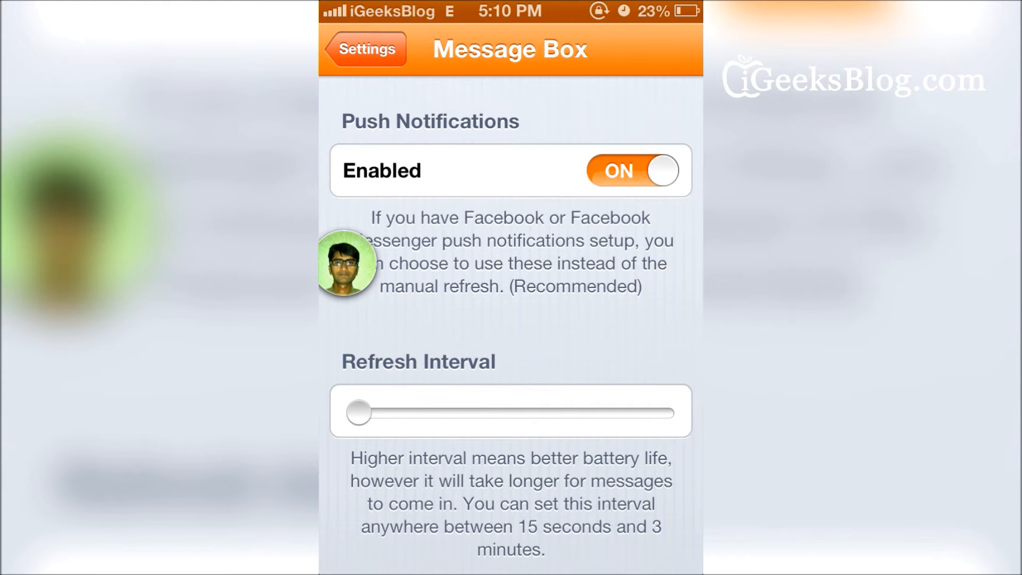
left_click_drag(357, 414, 549, 420)
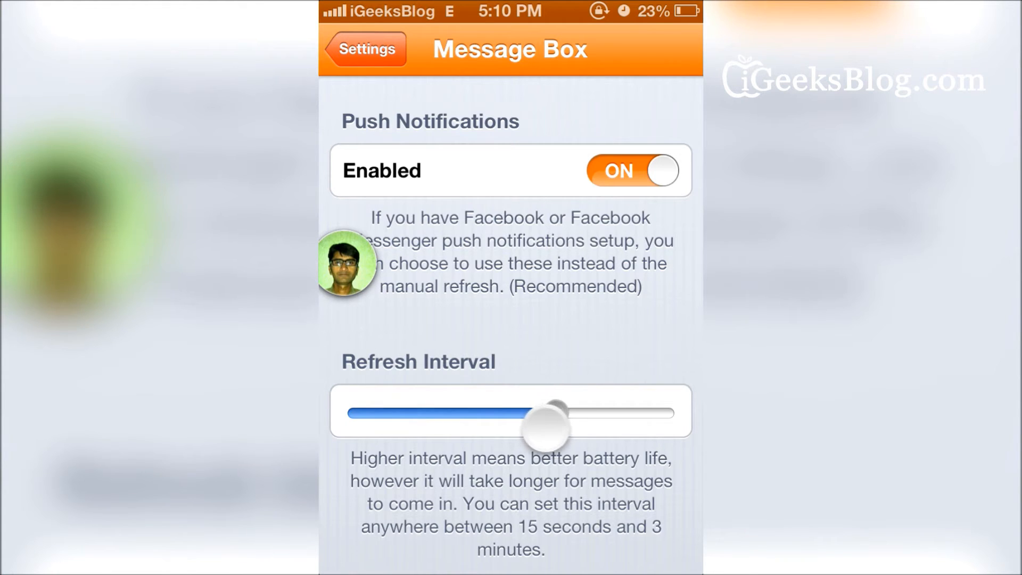
left_click_drag(547, 411, 358, 411)
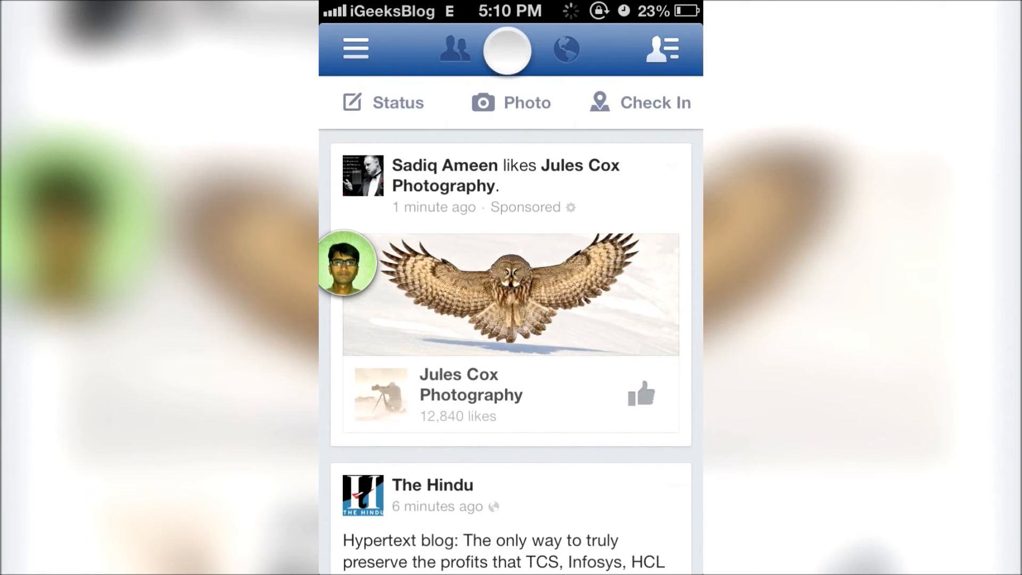
left_click(506, 50)
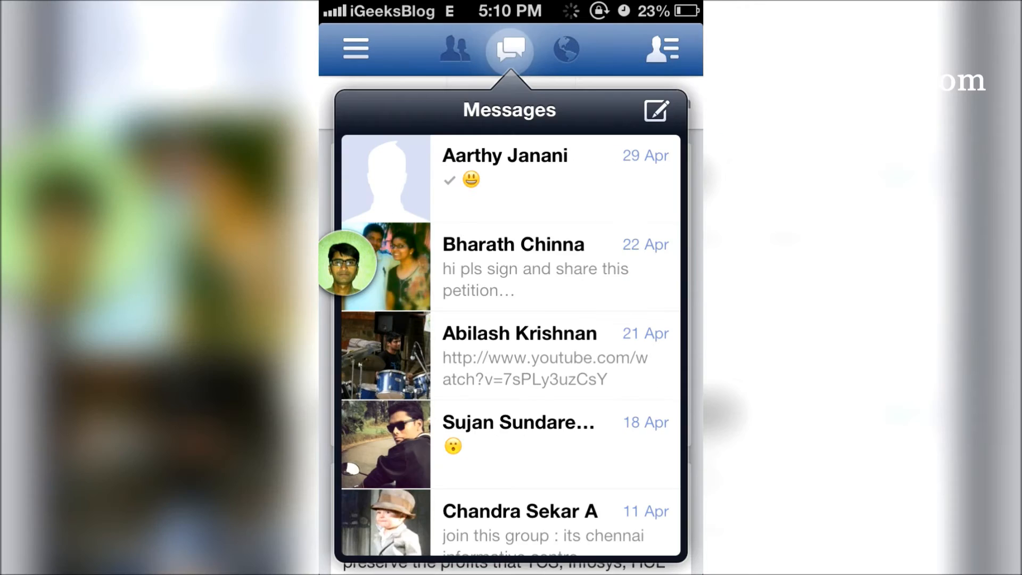
left_click(509, 48)
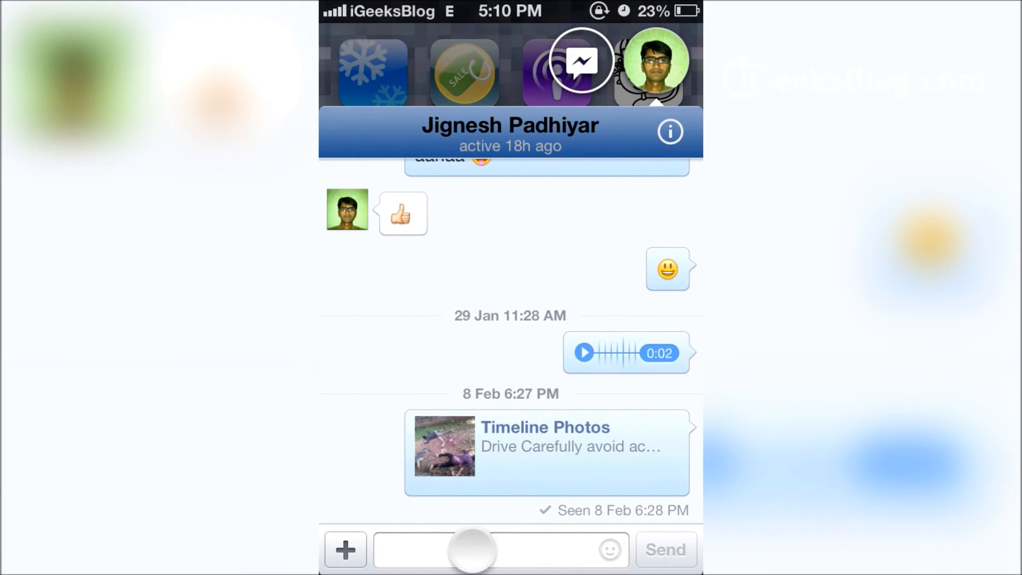
- Send a 'Hi' message to Jignesh Padhiyar from the chat head window
left_click(482, 551)
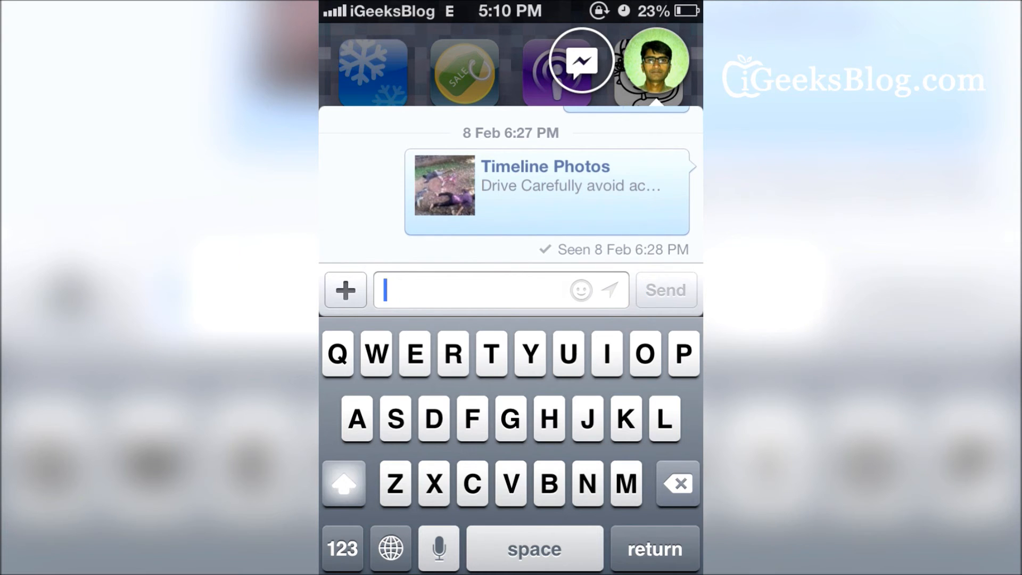
type("Hi")
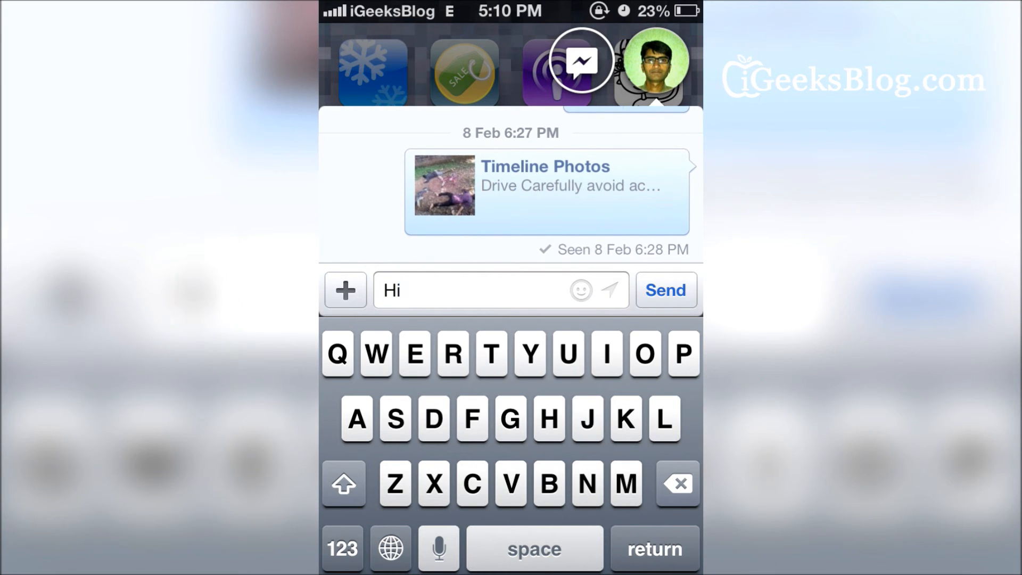
left_click(666, 289)
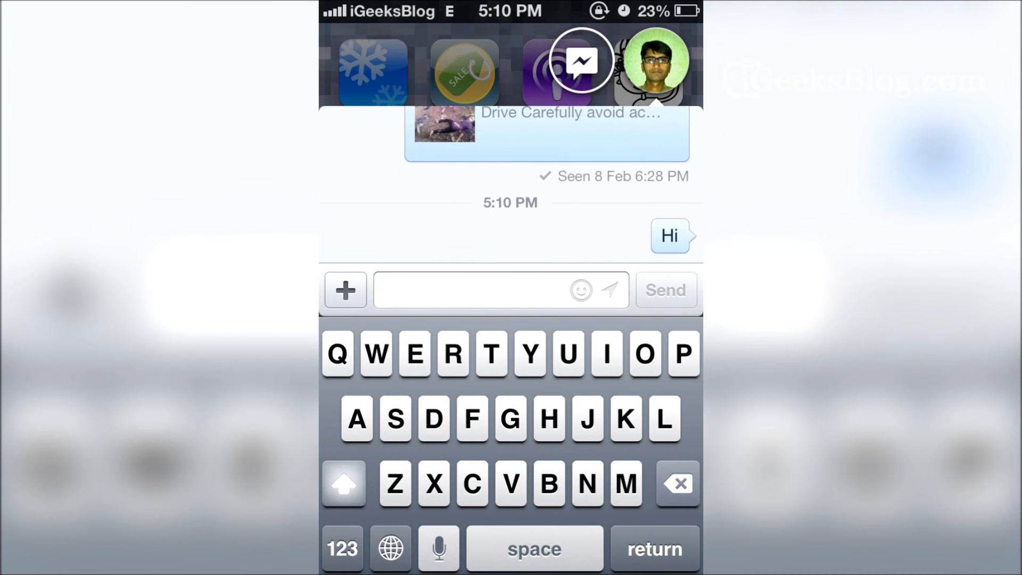